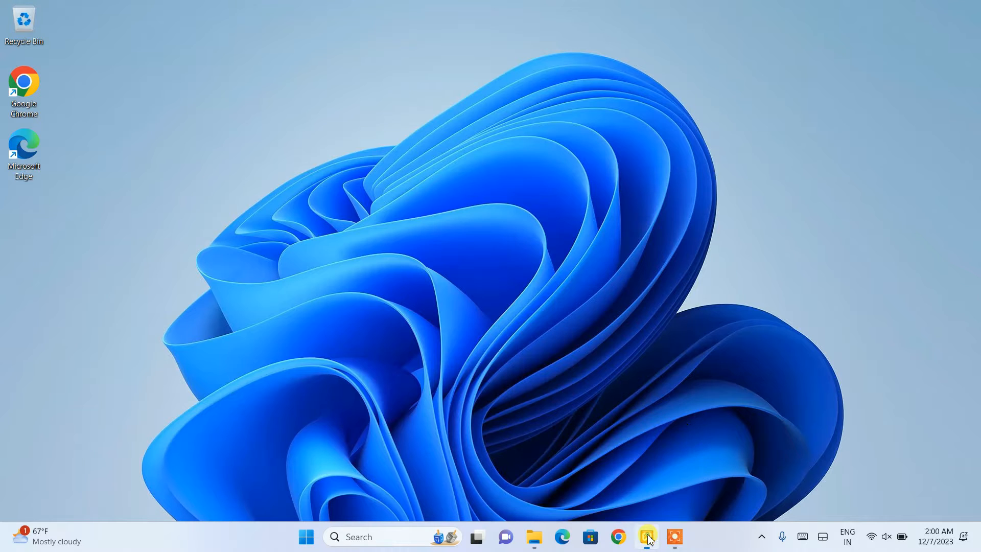
Launch the XAMPP Control Panel and read the log showing port 3306 in use.
{"action": "left_click", "coordinate": [647, 536]}
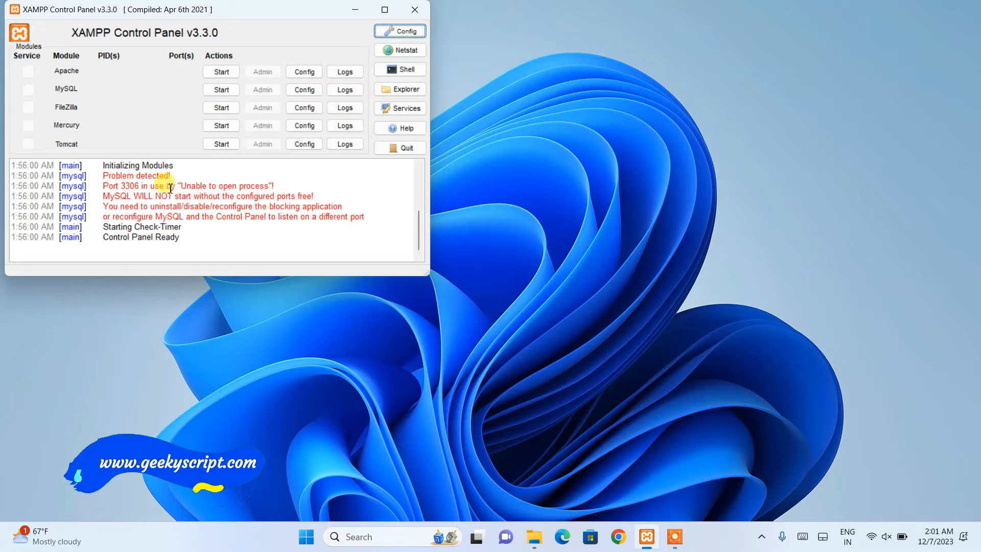
{"action": "mouse_move", "coordinate": [257, 188]}
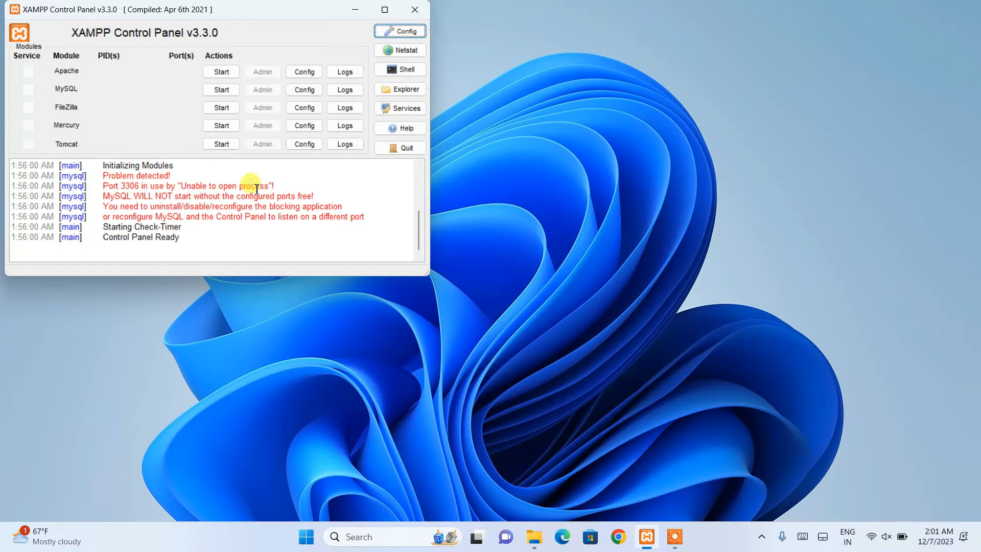
{"action": "mouse_move", "coordinate": [378, 527]}
{"action": "type", "text": "mysql"}
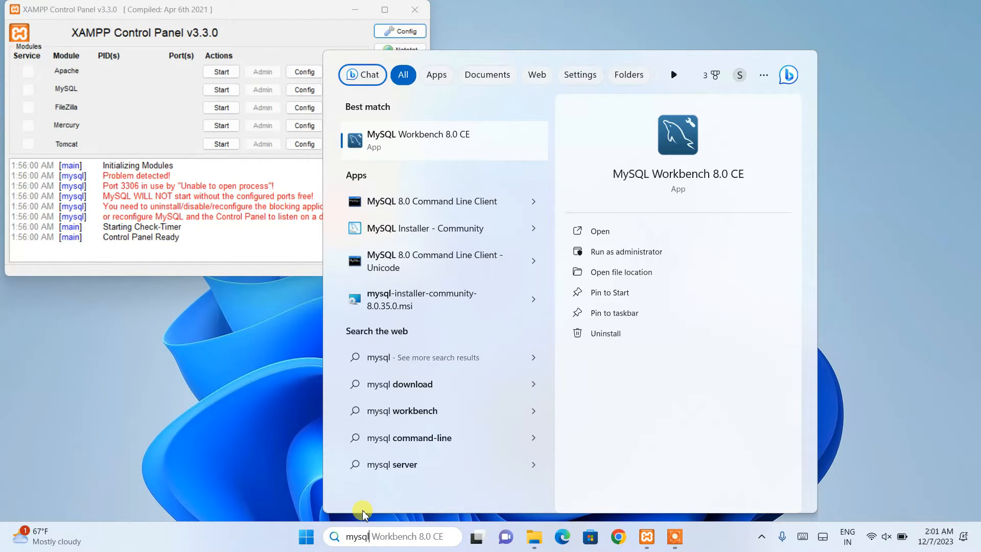
{"action": "mouse_move", "coordinate": [354, 153]}
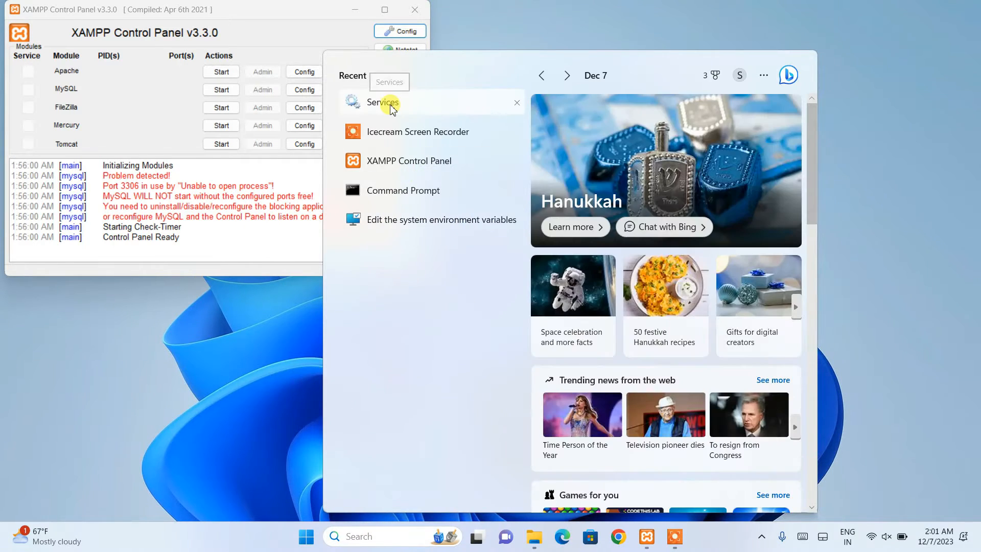
{"action": "type", "text": "services"}
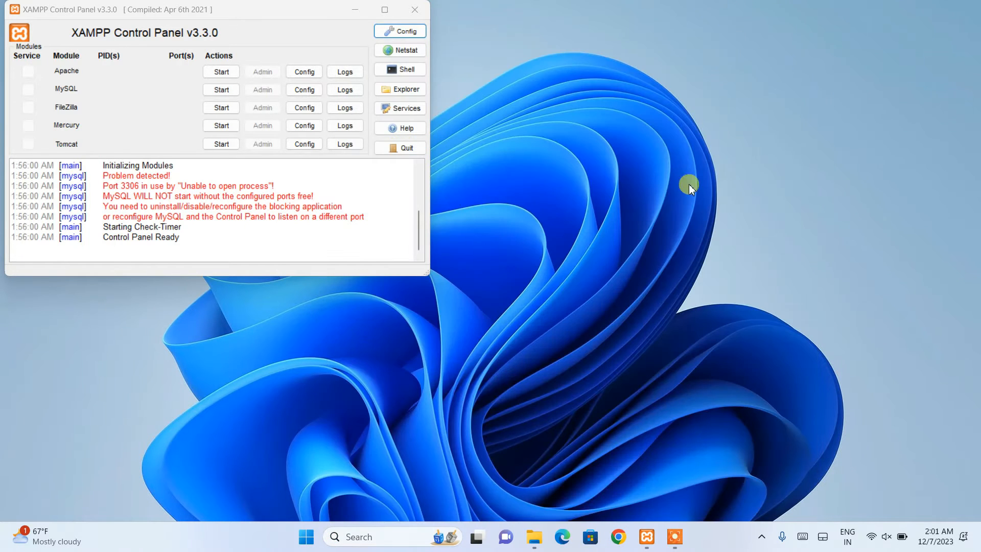
Check in Services that MySQL80 is running with automatic startup, then minimize Services.
{"action": "left_click", "coordinate": [405, 108]}
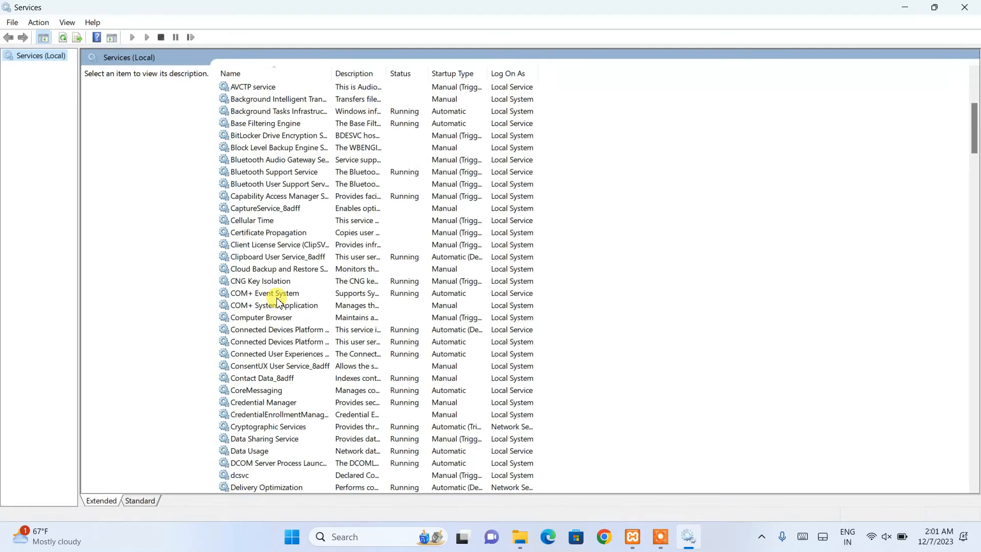
{"action": "scroll", "scroll_direction": "down", "scroll_amount": 3}
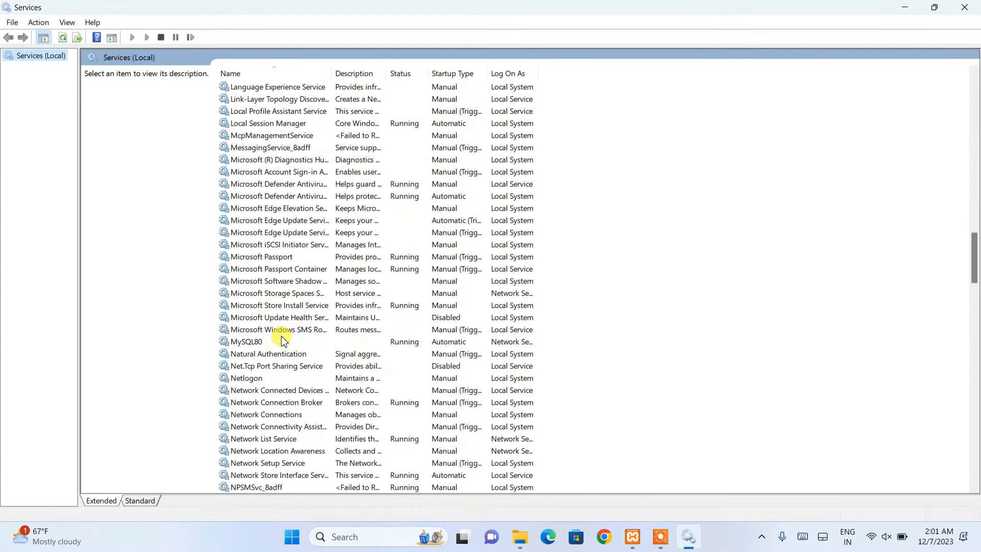
{"action": "left_click", "coordinate": [246, 342]}
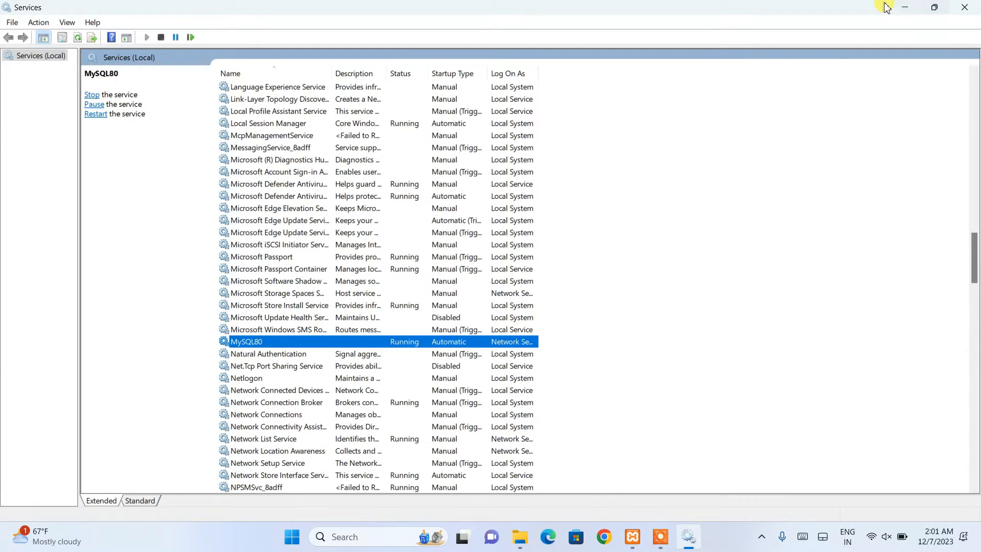
{"action": "left_click", "coordinate": [632, 536]}
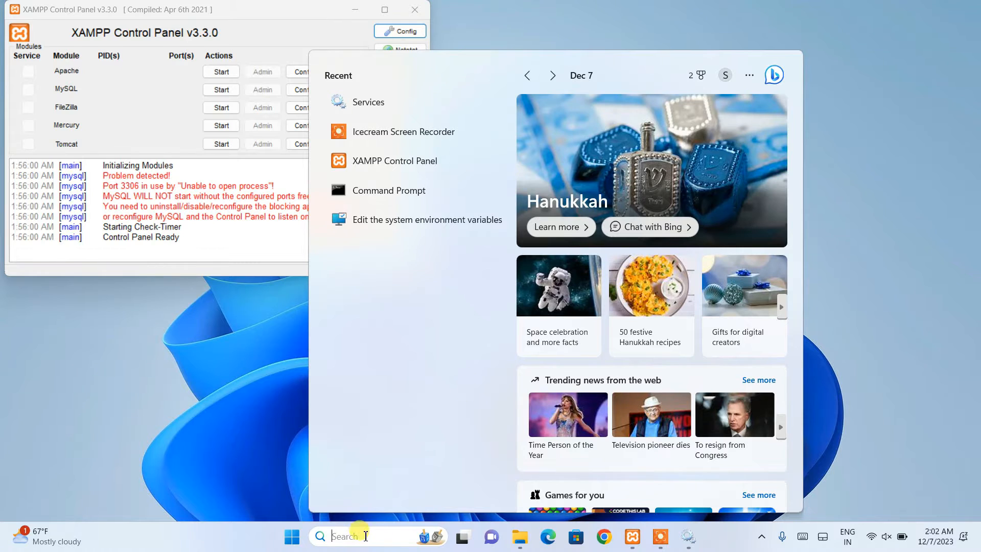
Run netstat -a in Command Prompt to confirm 0.0.0.0:3306 is listening, then minimize it.
{"action": "type", "text": "cmd"}
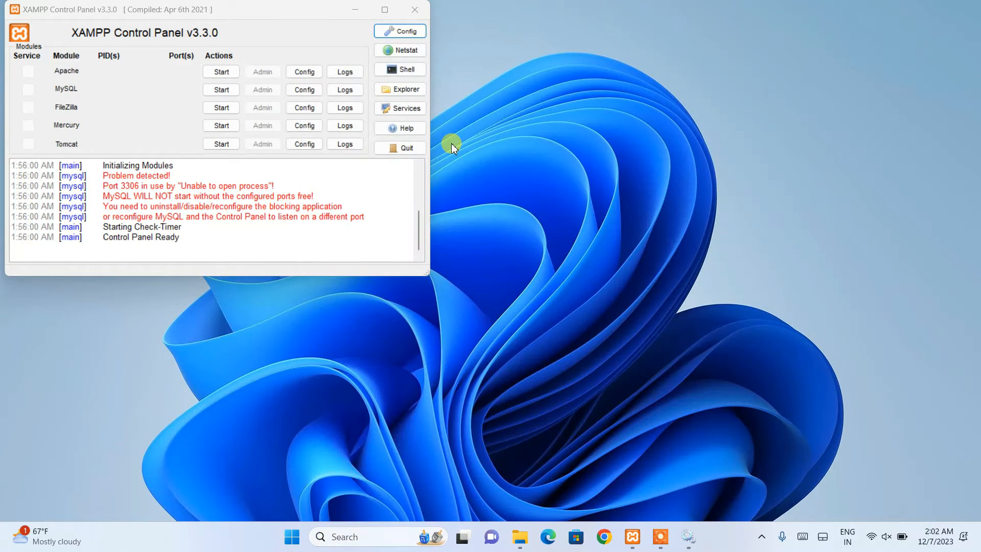
{"action": "left_click", "coordinate": [399, 69]}
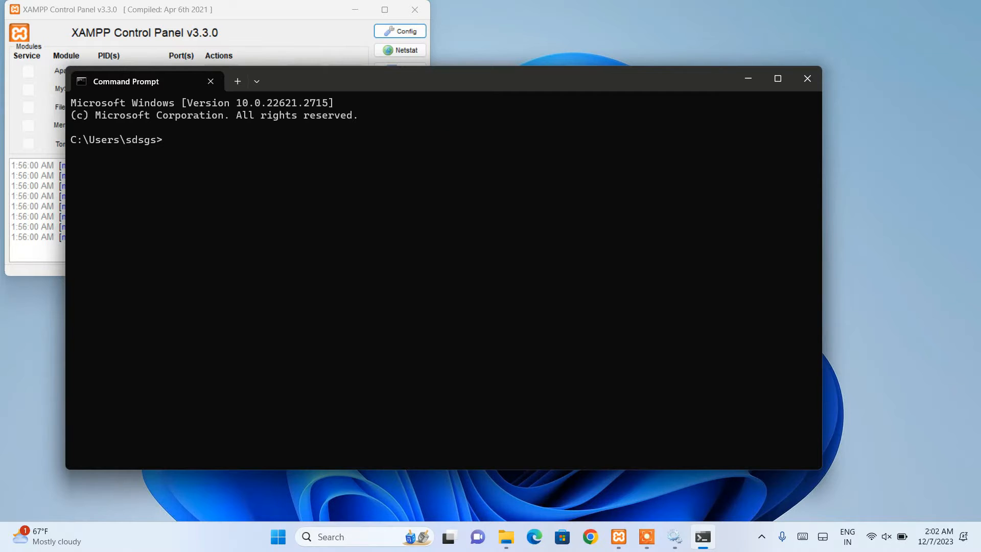
{"action": "type", "text": "netstat -a"}
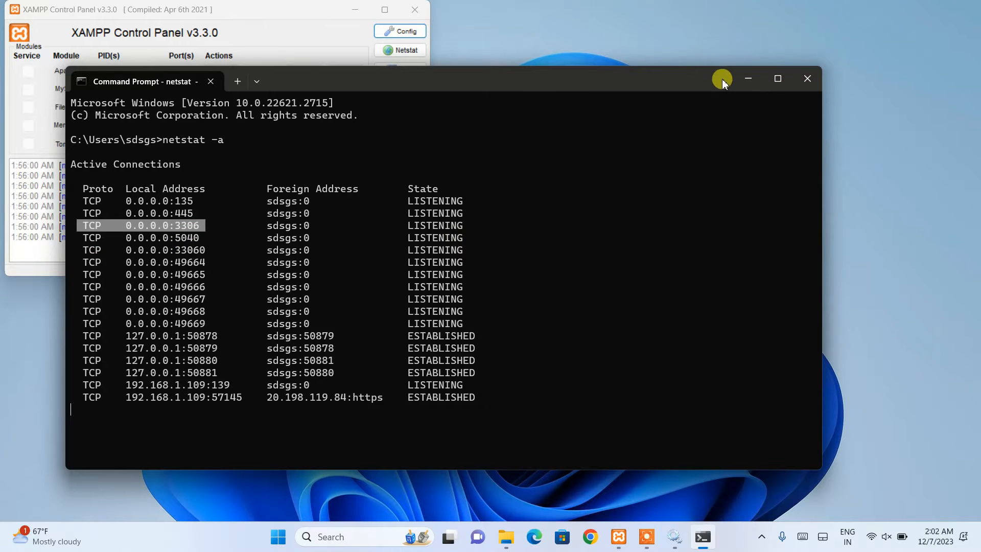
{"action": "left_click", "coordinate": [807, 79]}
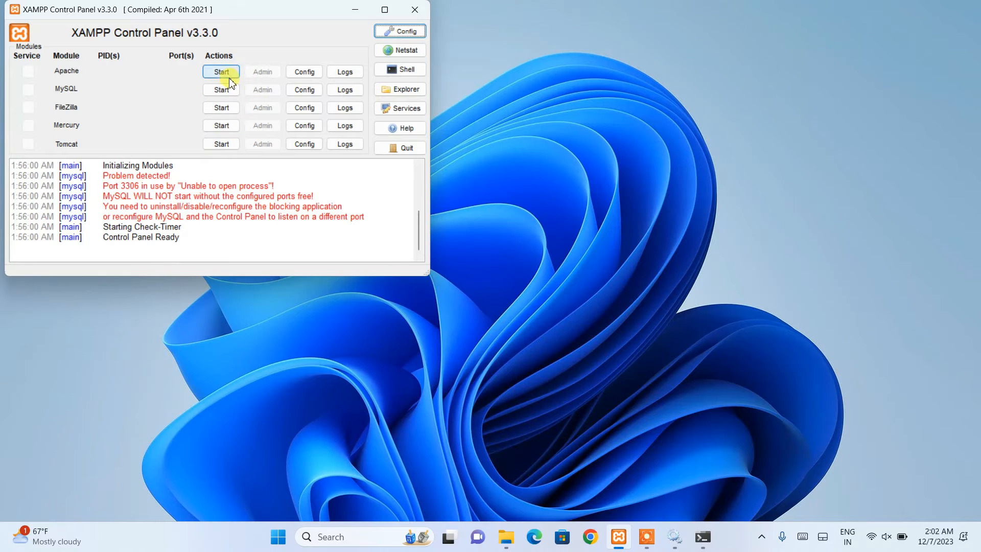
Start Apache on ports 80/443 and retry MySQL, which shuts down unexpectedly again.
{"action": "left_click", "coordinate": [221, 90]}
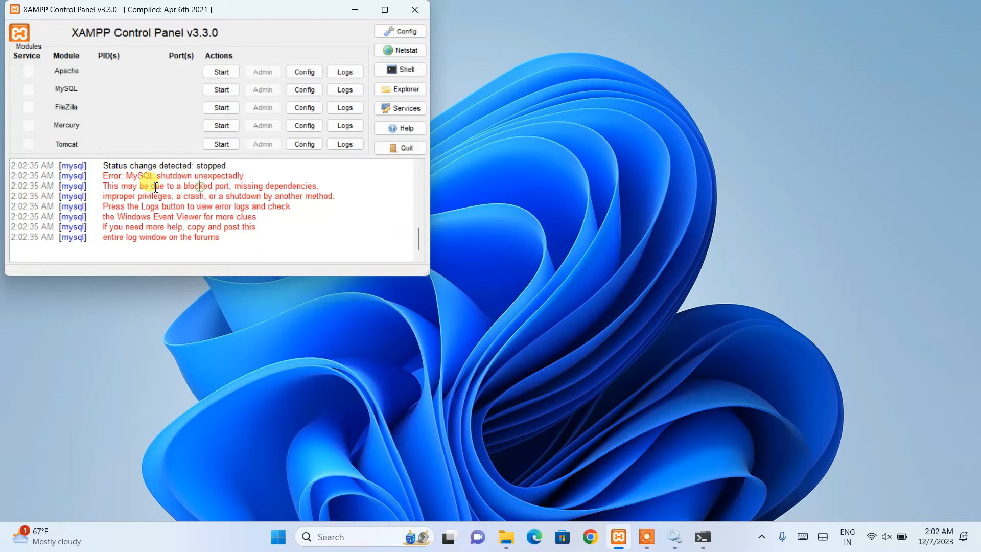
{"action": "mouse_move", "coordinate": [174, 130]}
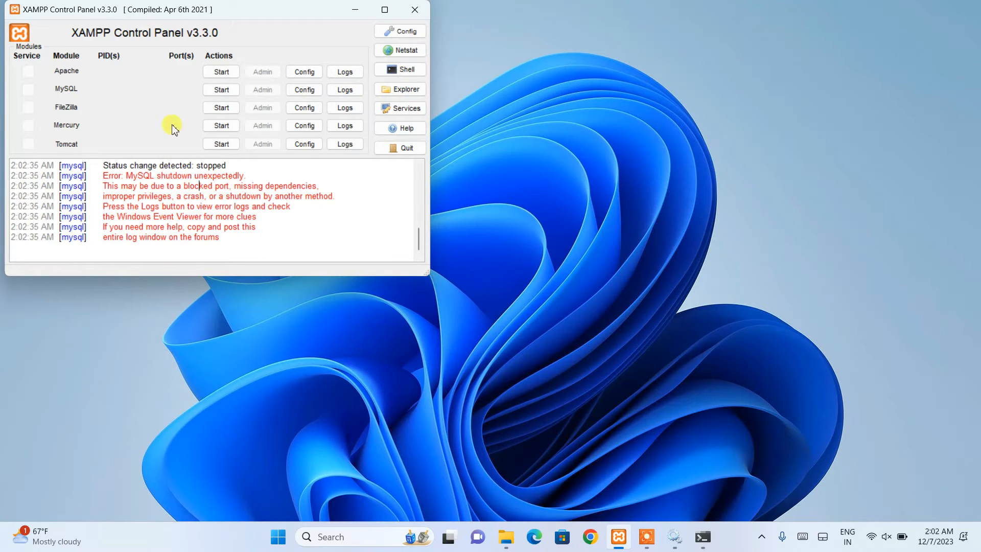
{"action": "left_click", "coordinate": [220, 71]}
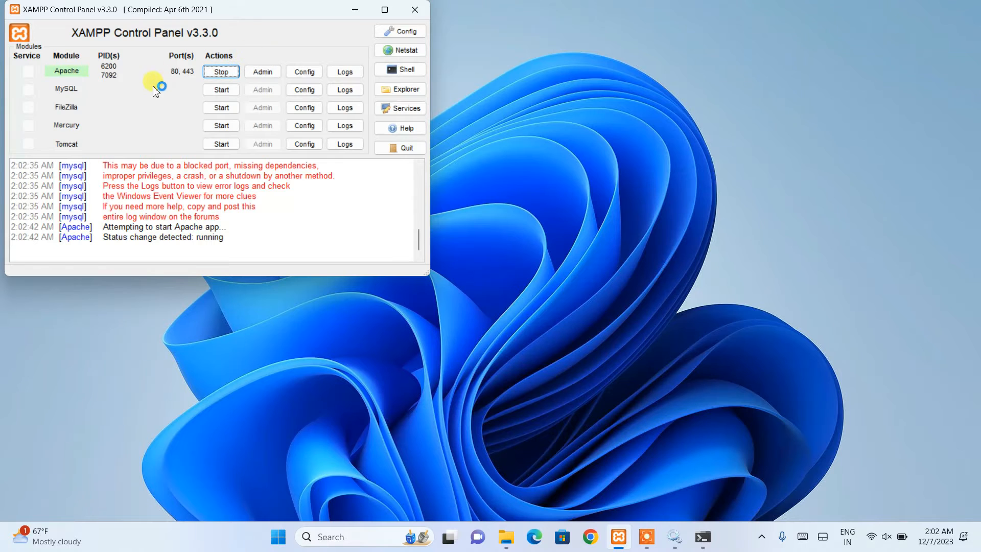
{"action": "mouse_move", "coordinate": [174, 91]}
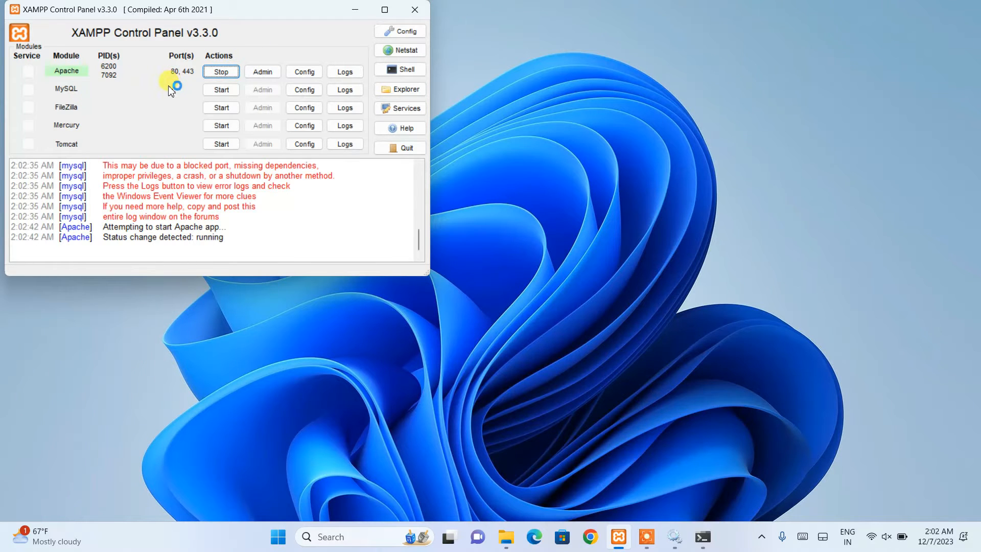
{"action": "left_click", "coordinate": [221, 90]}
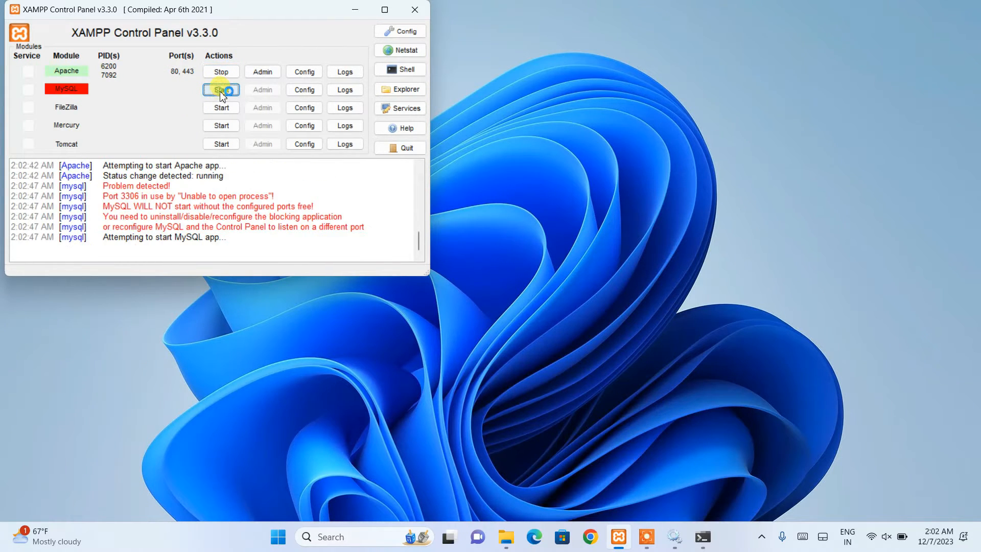
{"action": "left_click", "coordinate": [220, 90]}
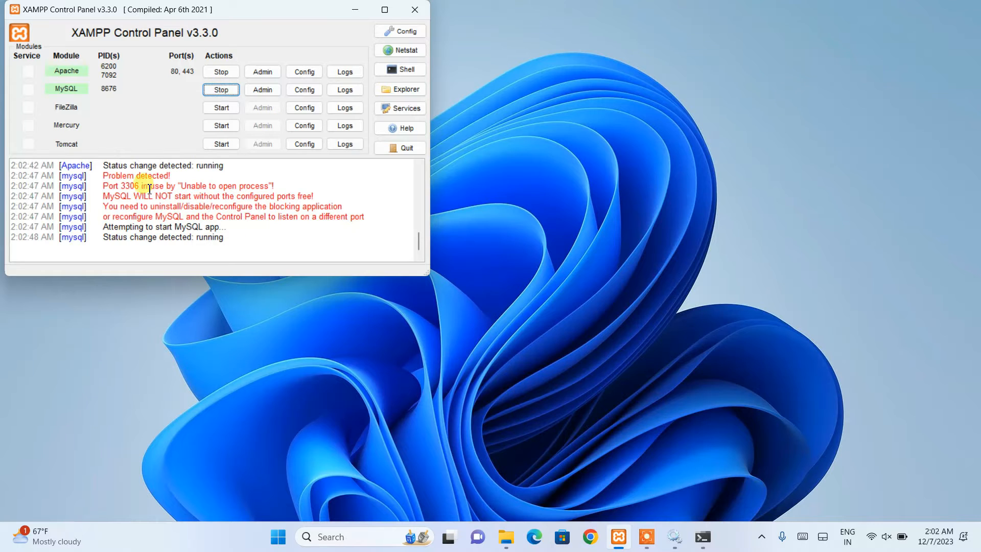
{"action": "left_click", "coordinate": [221, 90]}
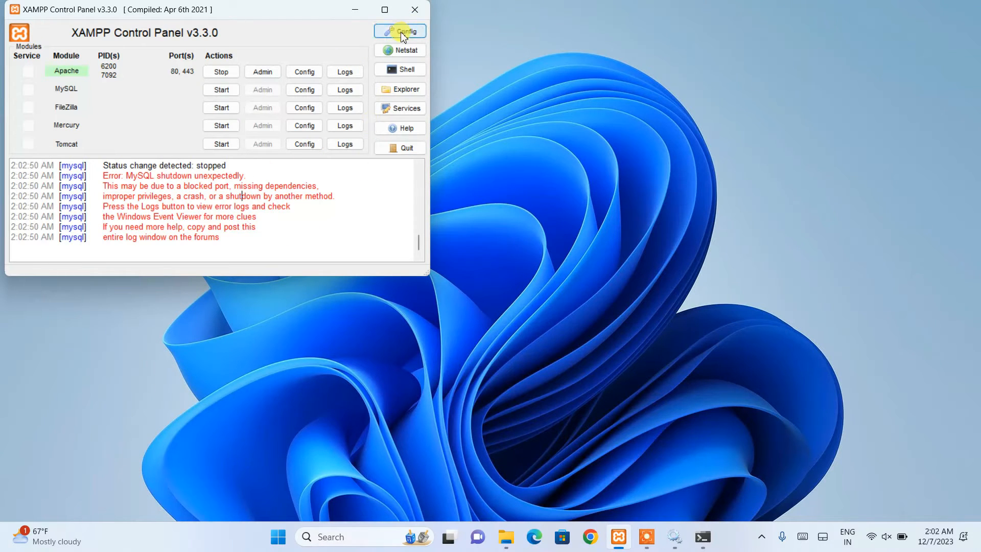
Go to the MySQL section of Service and Port Settings from the Config window.
{"action": "left_click", "coordinate": [399, 31]}
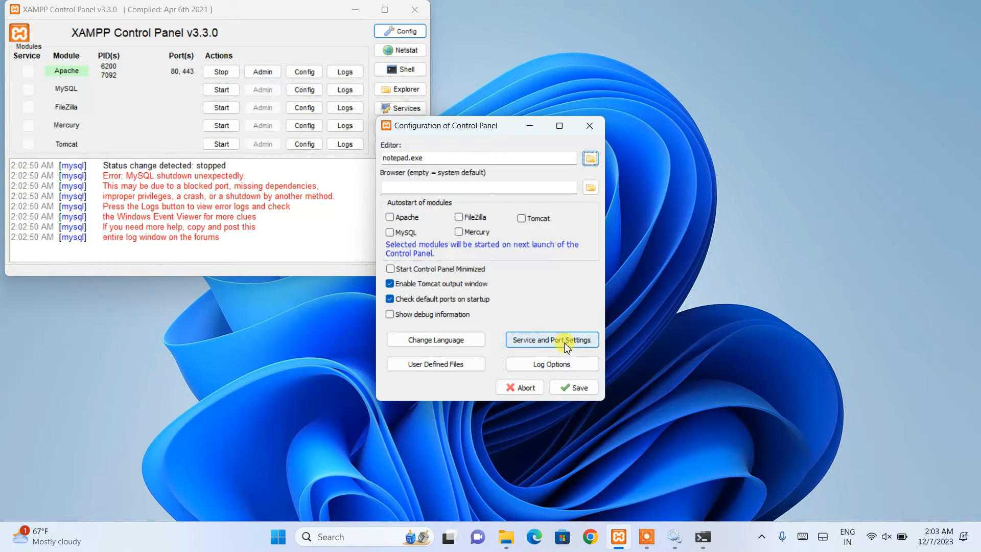
{"action": "left_click", "coordinate": [551, 339]}
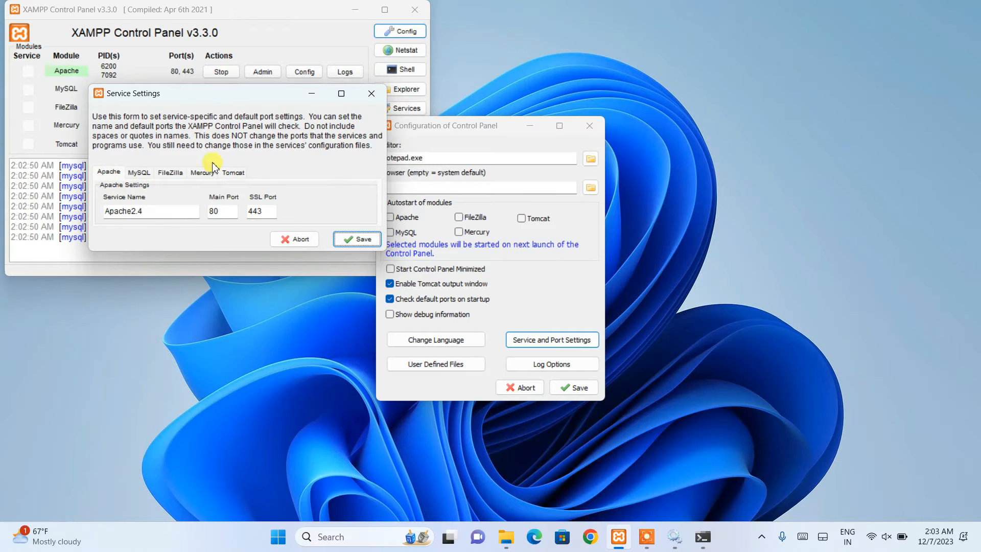
{"action": "left_click", "coordinate": [139, 173]}
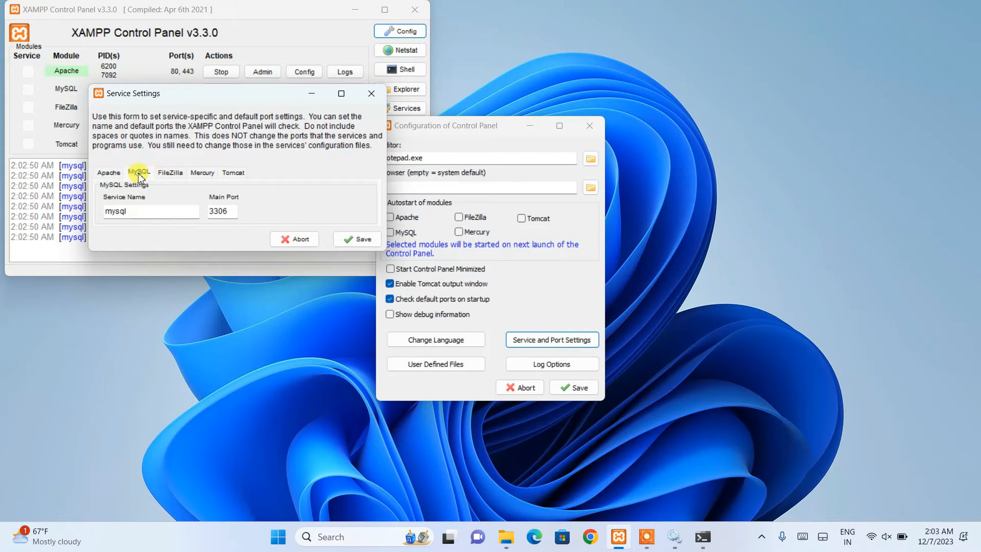
{"action": "left_click", "coordinate": [169, 172]}
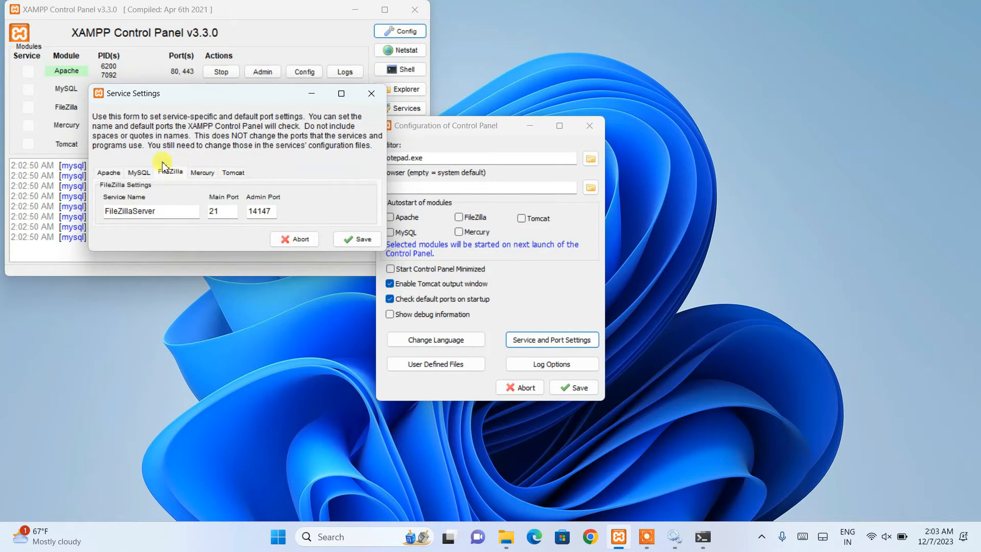
{"action": "left_click", "coordinate": [138, 171]}
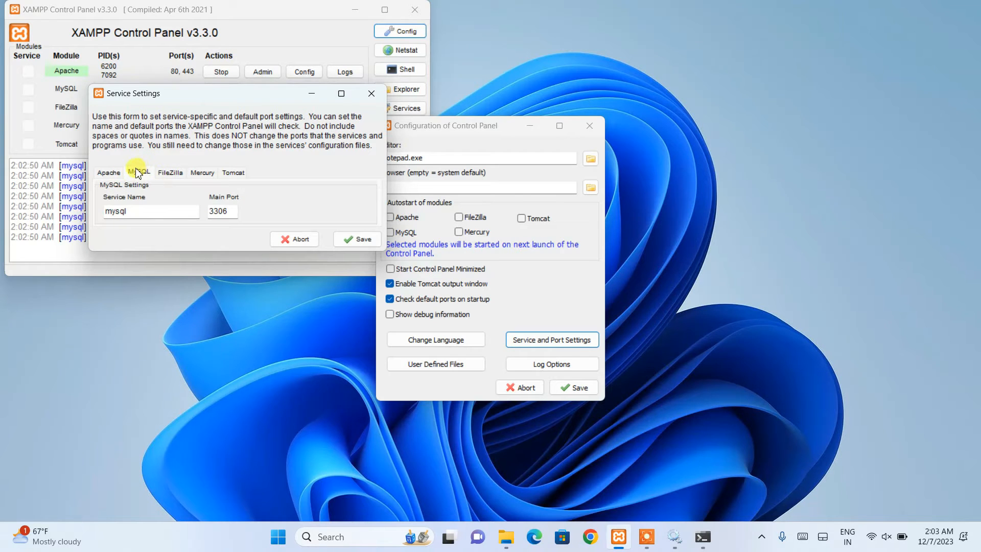
Set MySQL Main Port to 3307 and save, dismissing the access-denied errors for xampp-control.ini.
{"action": "triple_click", "coordinate": [219, 211]}
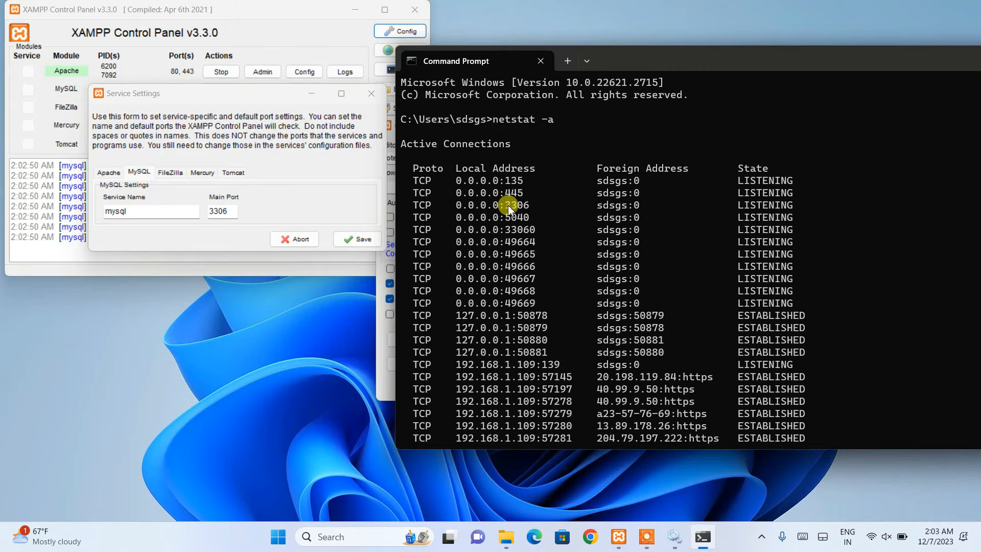
{"action": "mouse_move", "coordinate": [534, 282]}
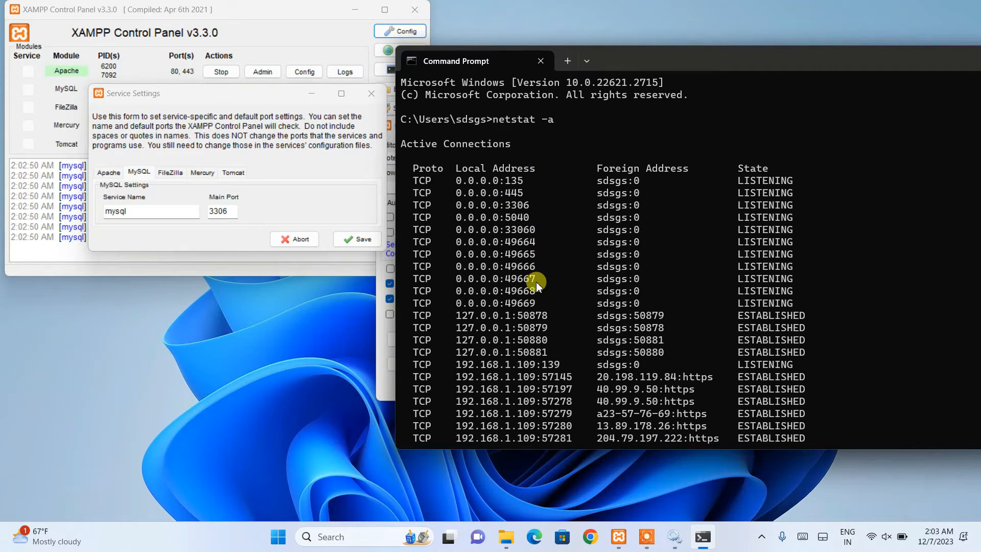
{"action": "mouse_move", "coordinate": [525, 280]}
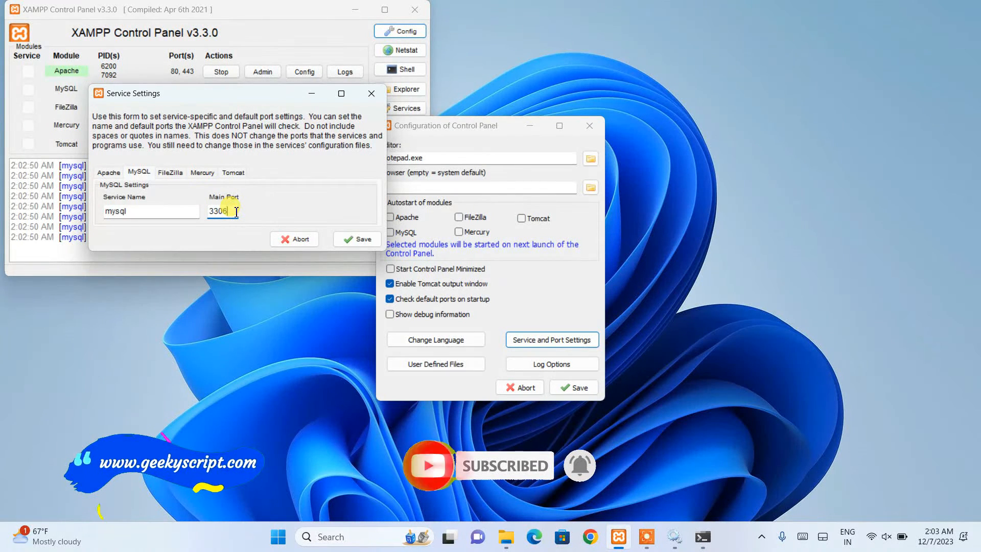
{"action": "type", "text": "3307"}
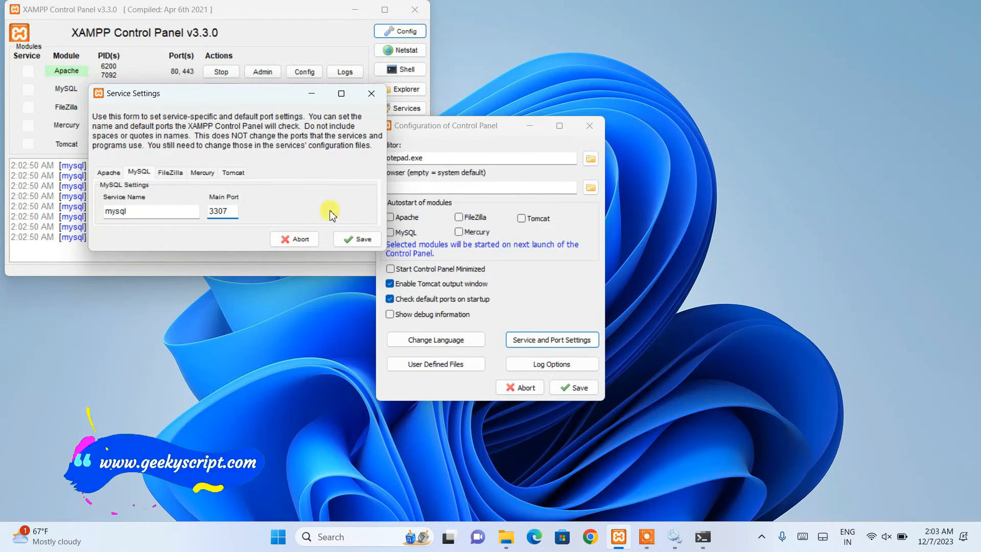
{"action": "left_click", "coordinate": [356, 239]}
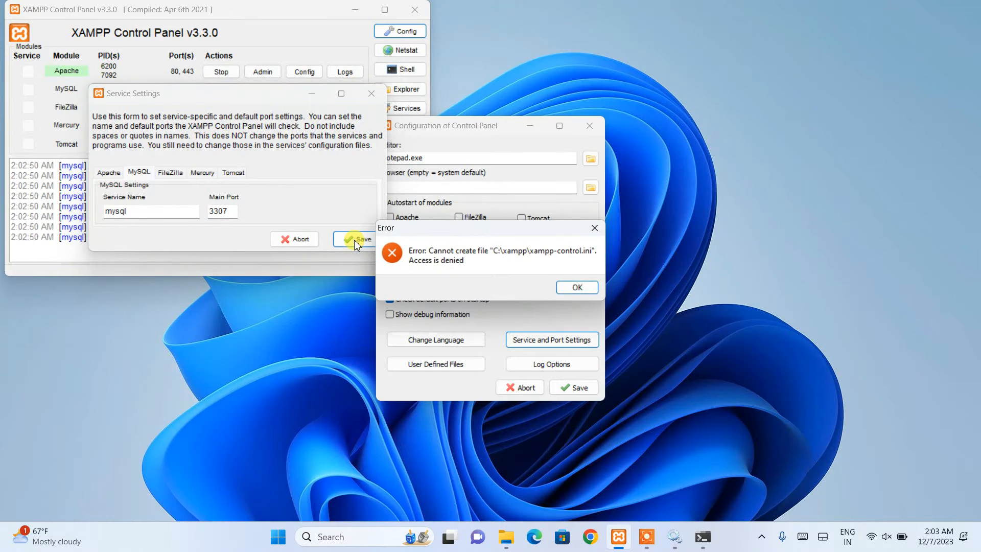
{"action": "left_click", "coordinate": [576, 287]}
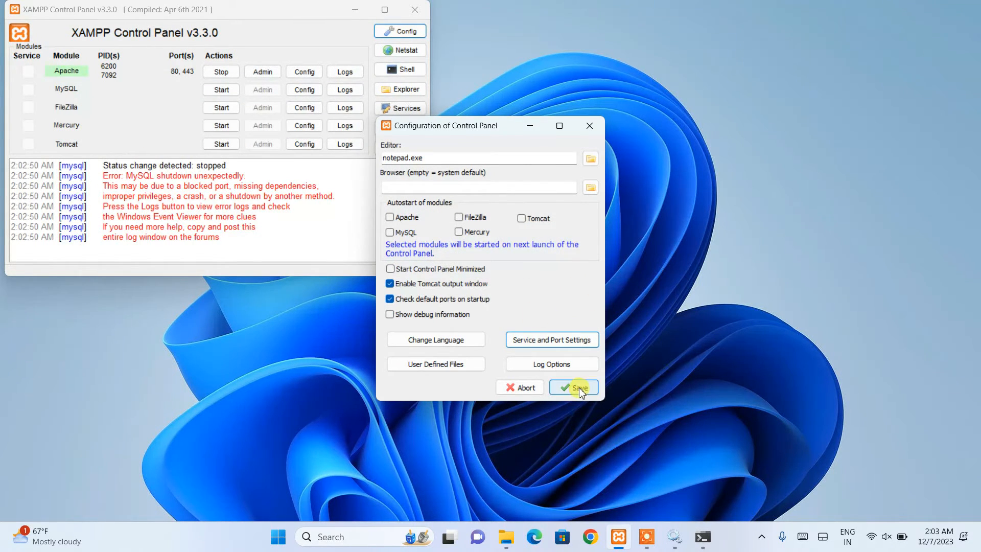
{"action": "left_click", "coordinate": [572, 387]}
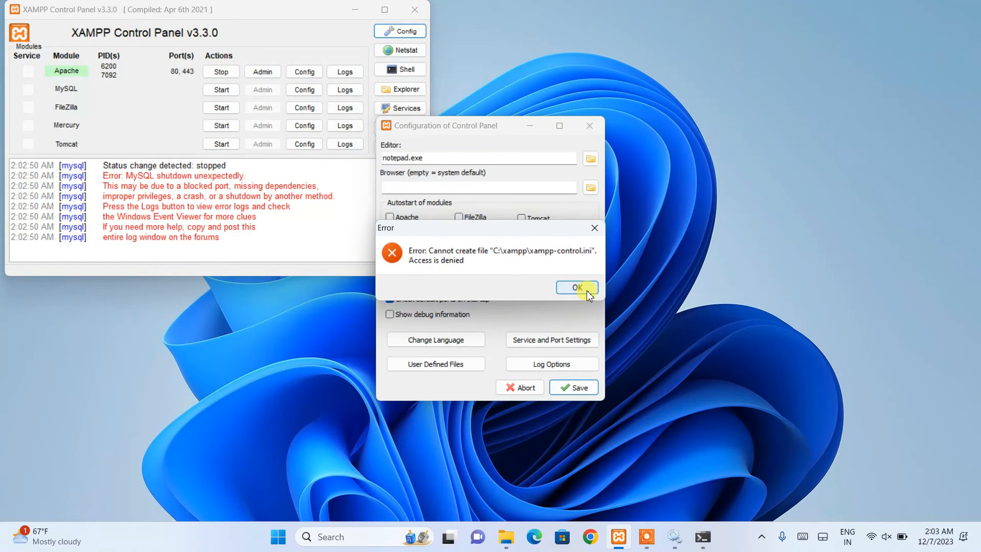
{"action": "left_click", "coordinate": [575, 287]}
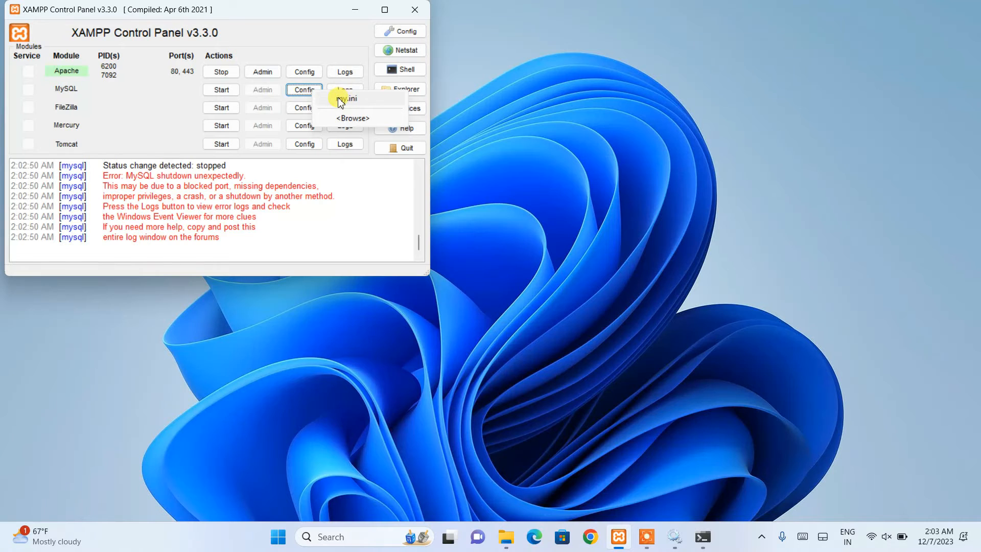
Open my.ini from MySQL Config and select the client port 3306 for find and replace.
{"action": "left_click", "coordinate": [347, 98]}
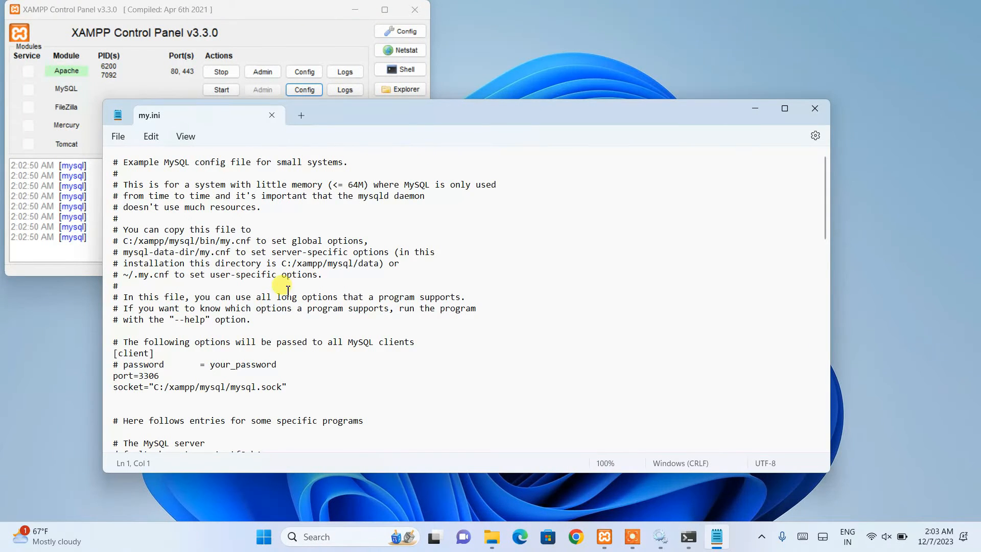
{"action": "left_click", "coordinate": [160, 375]}
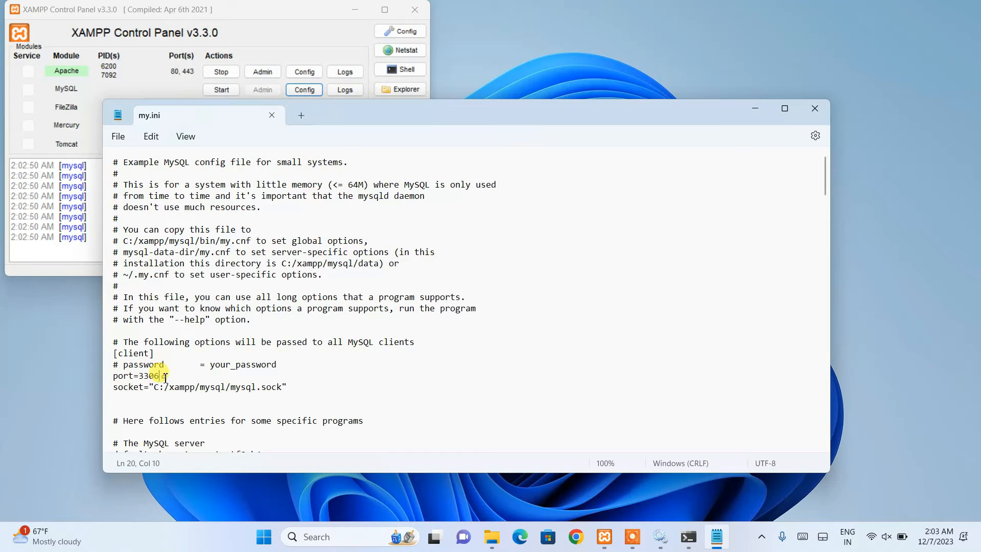
{"action": "double_click", "coordinate": [144, 375]}
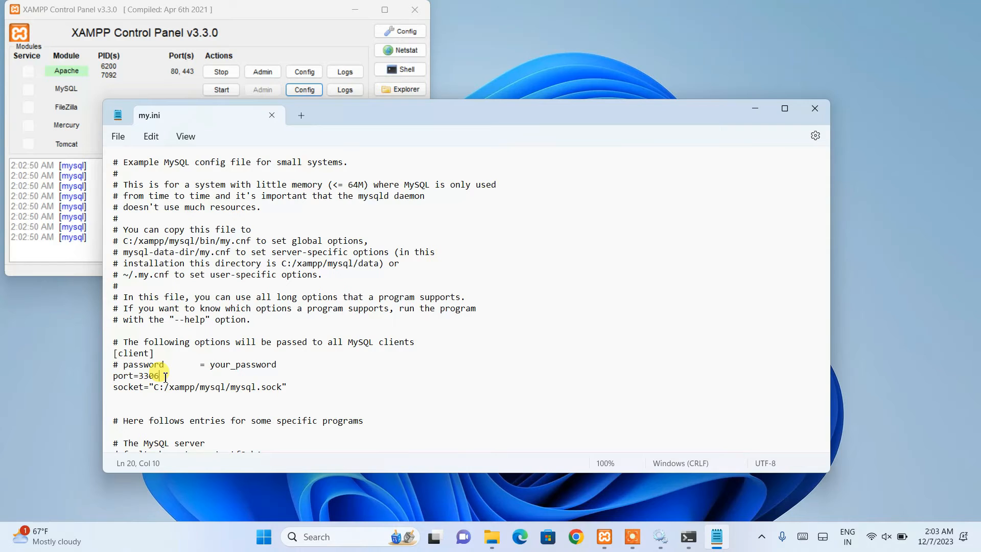
{"action": "double_click", "coordinate": [147, 376]}
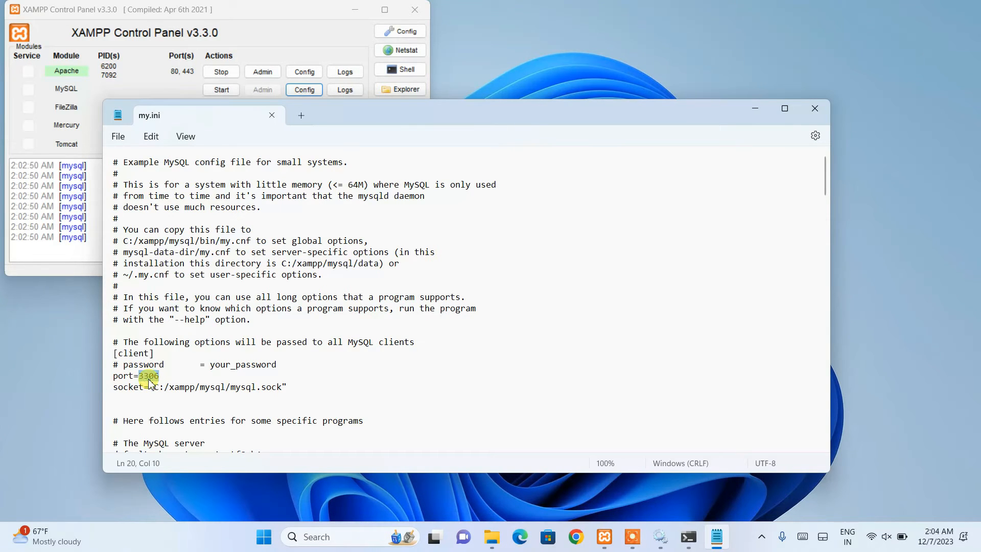
{"action": "key", "text": "Ctrl+h"}
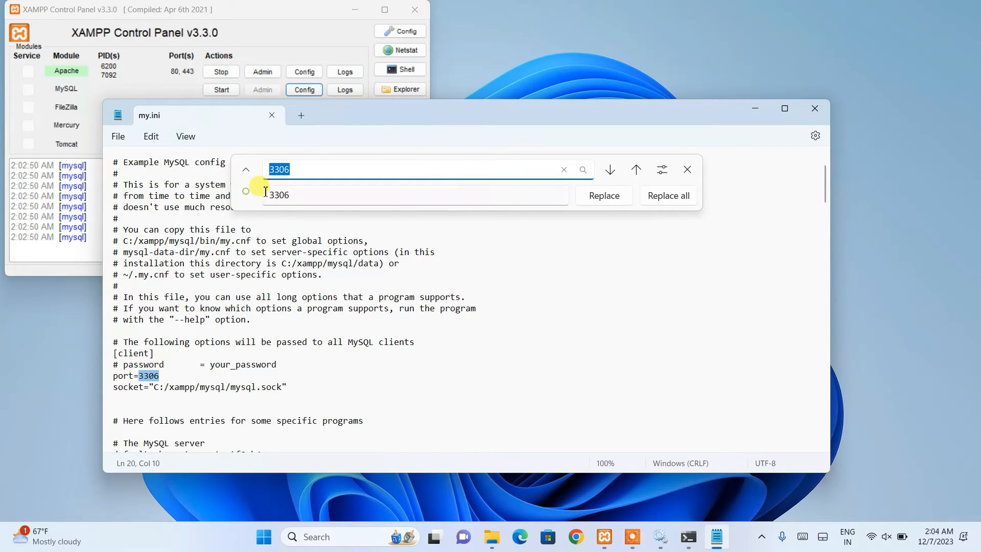
{"action": "mouse_move", "coordinate": [472, 195]}
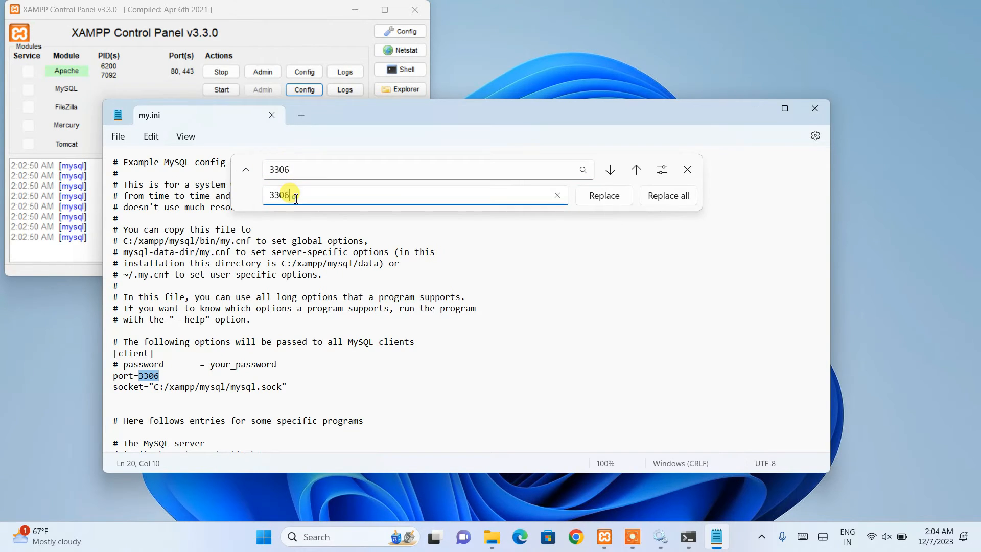
Replace every 3306 with 3307 in my.ini, save it and close Notepad.
{"action": "type", "text": "3307"}
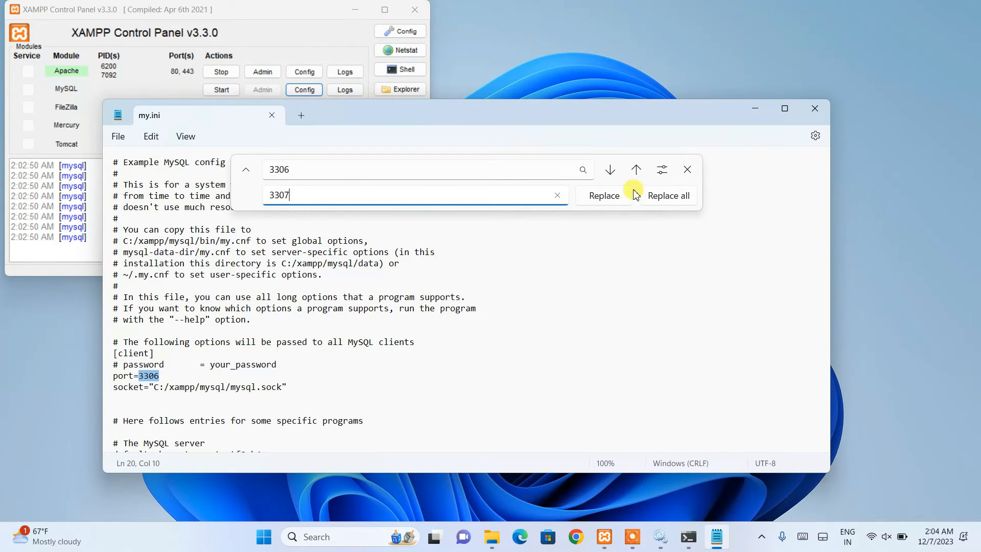
{"action": "left_click", "coordinate": [667, 195]}
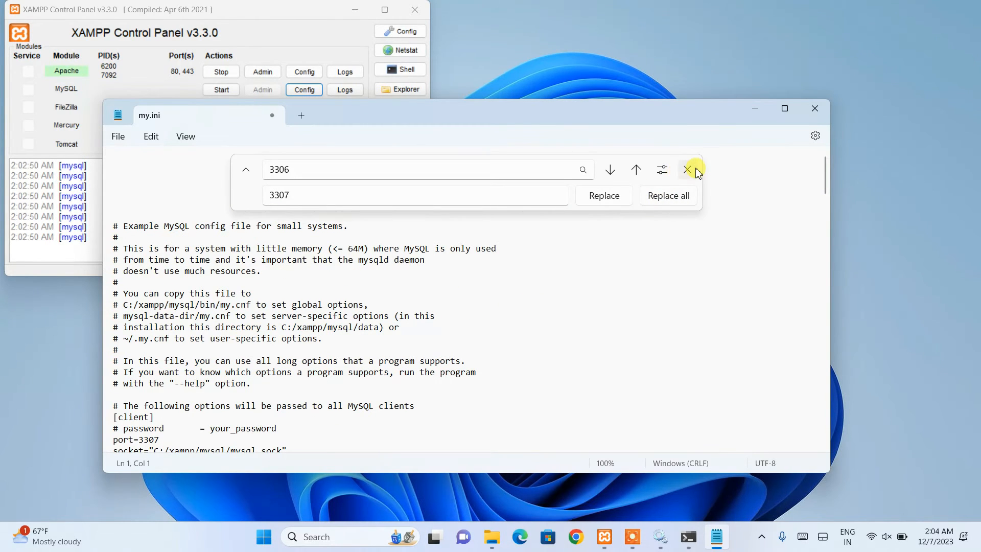
{"action": "left_click", "coordinate": [118, 136]}
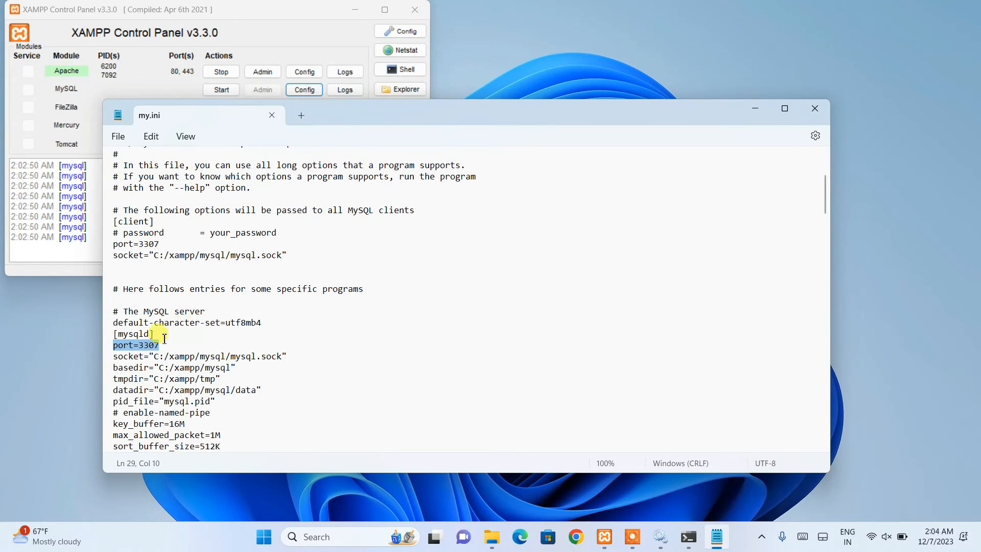
{"action": "left_click", "coordinate": [243, 244]}
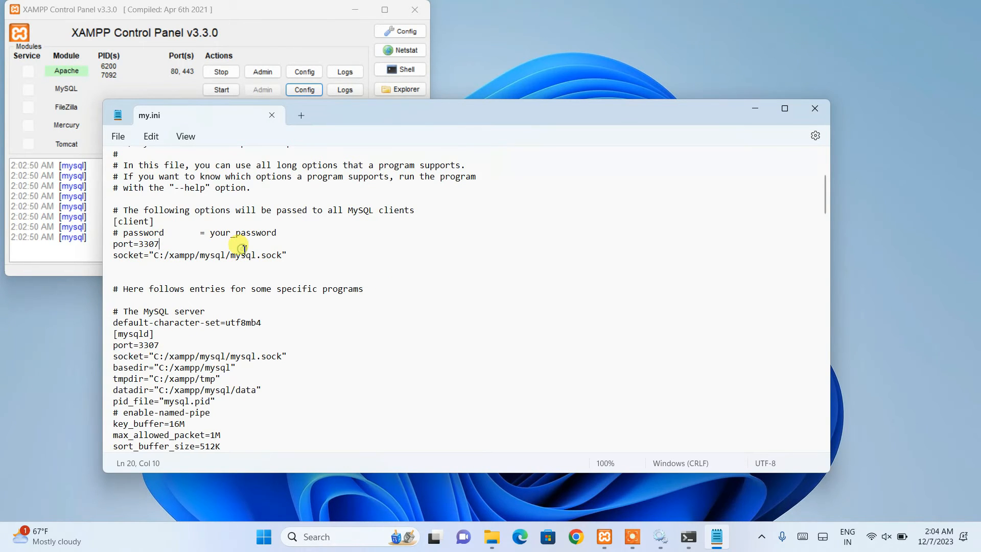
{"action": "mouse_move", "coordinate": [816, 108]}
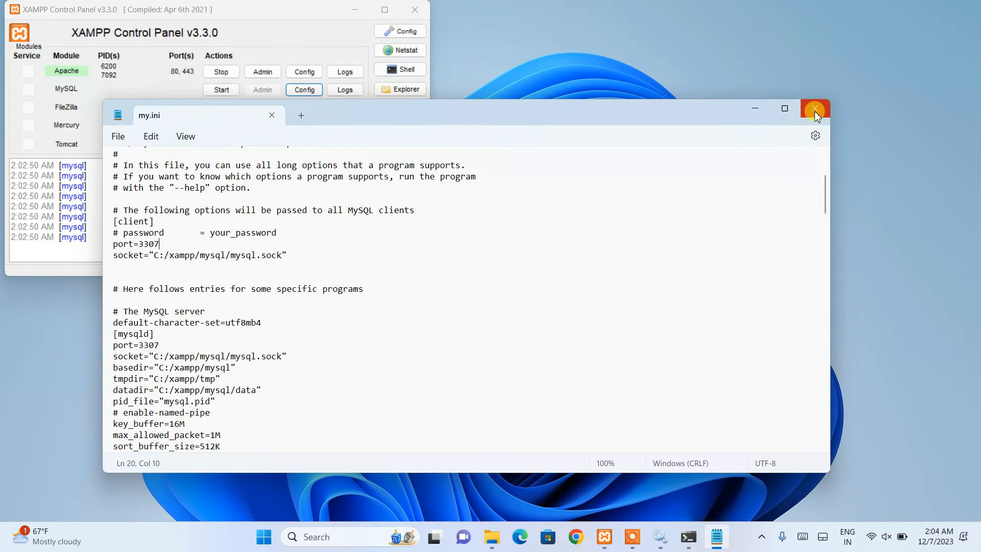
{"action": "left_click", "coordinate": [814, 108]}
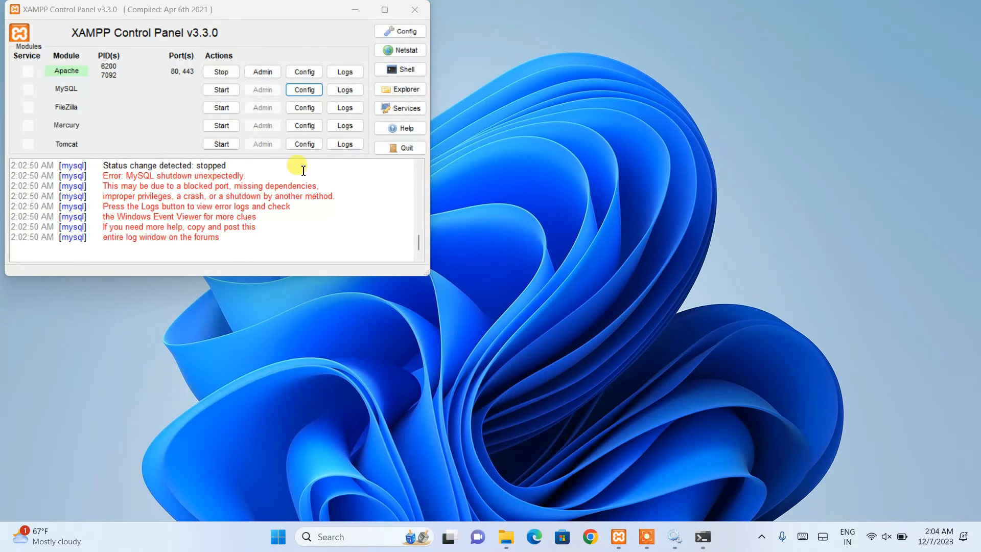
Start the MySQL module, now running on port 3307.
{"action": "left_click", "coordinate": [220, 90]}
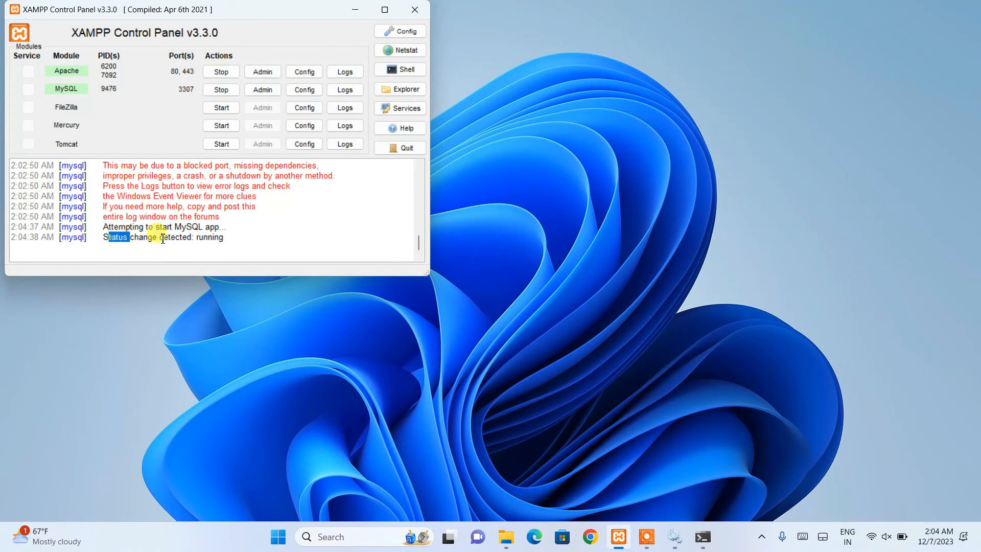
{"action": "left_click", "coordinate": [221, 89]}
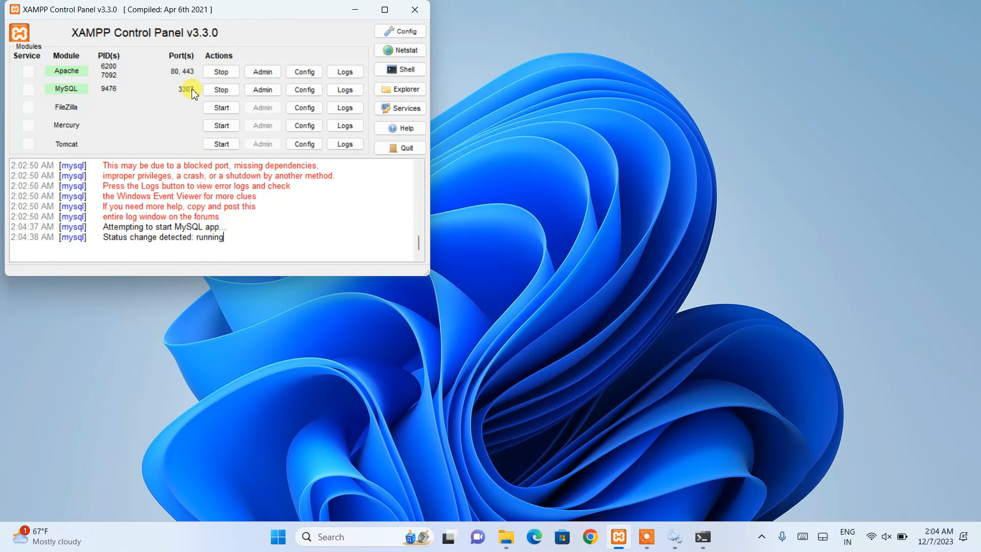
{"action": "mouse_move", "coordinate": [160, 144]}
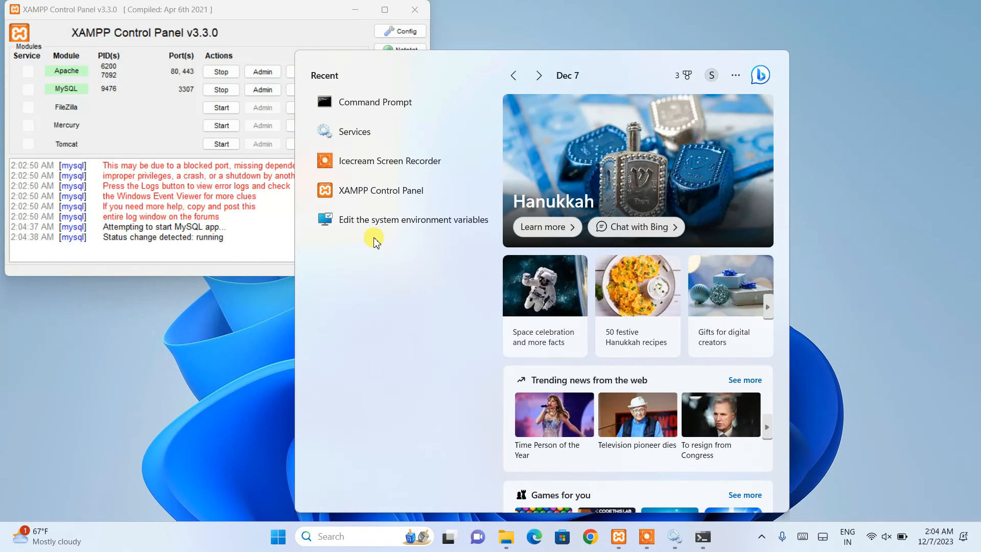
Launch MySQL Workbench from Start search, showing Local instance MySQL80 on localhost:3306.
{"action": "type", "text": "mysq"}
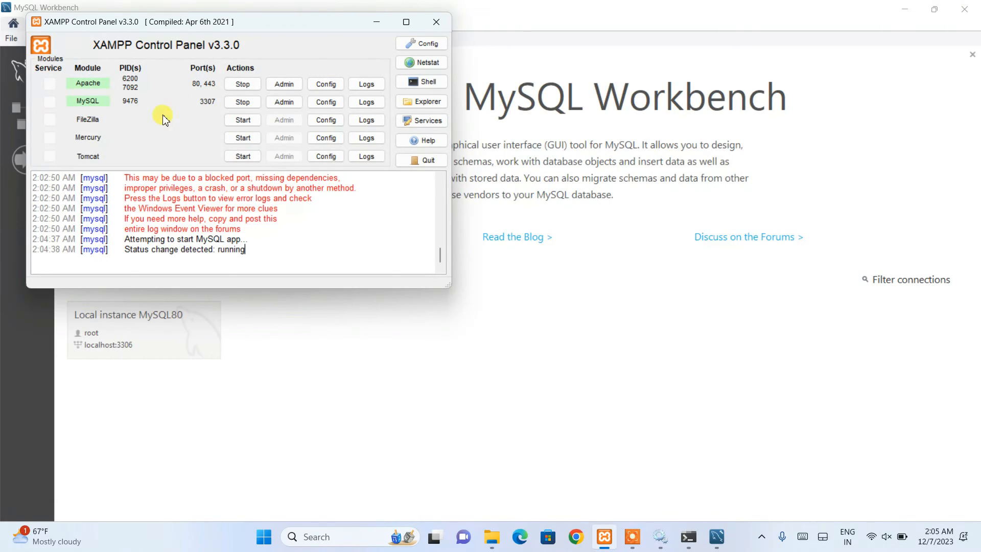
{"action": "mouse_move", "coordinate": [372, 228]}
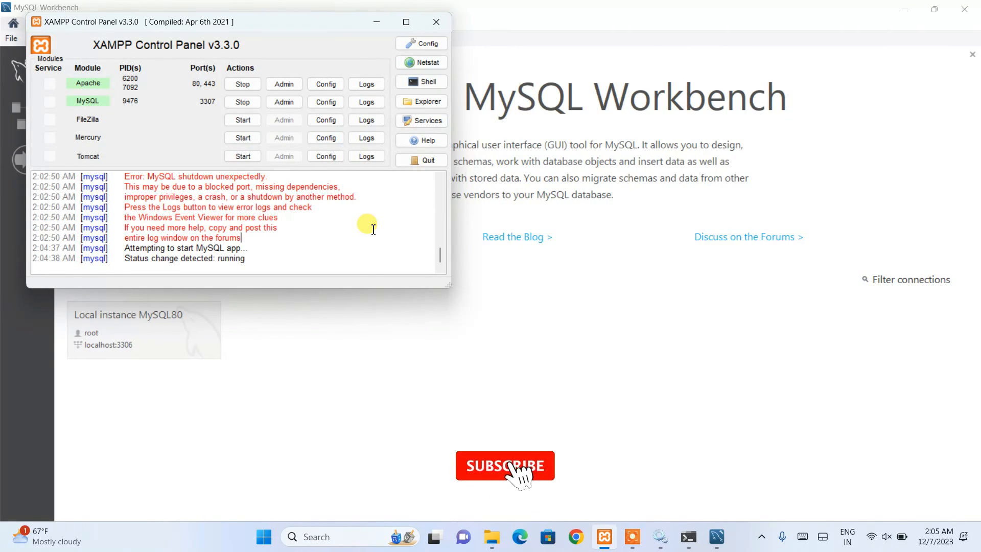
{"action": "left_click", "coordinate": [504, 466]}
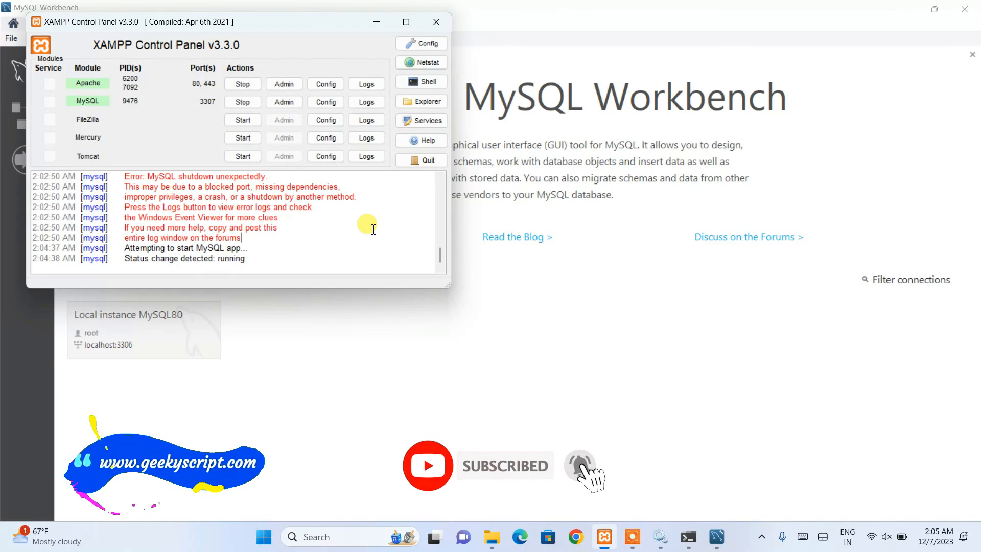